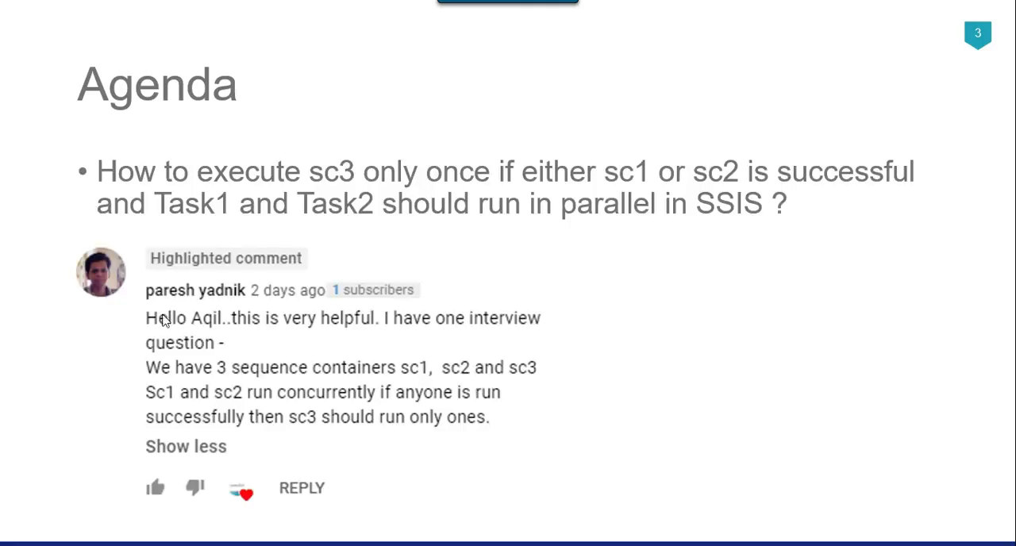
{"action": "mouse_move", "coordinate": [493, 333]}
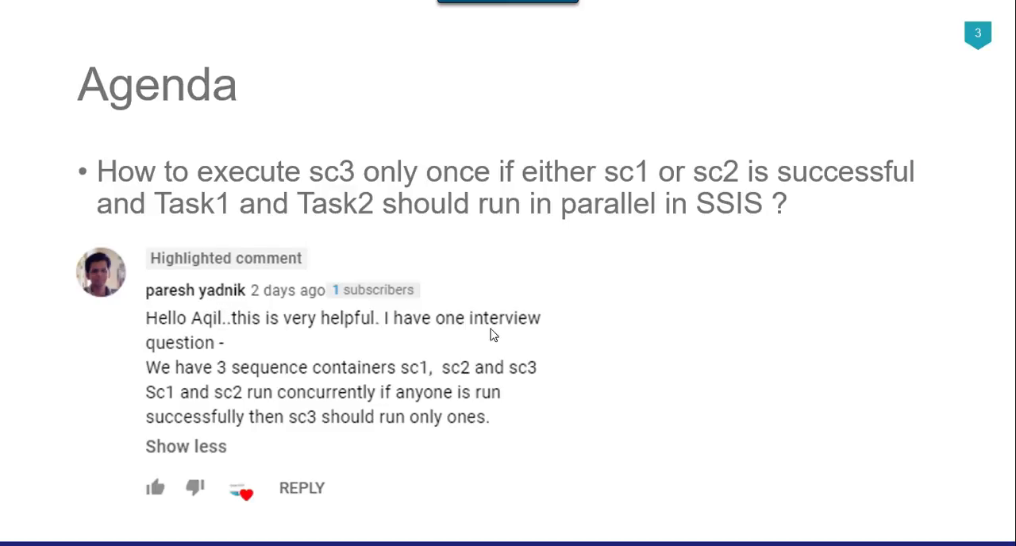
{"action": "mouse_move", "coordinate": [218, 408]}
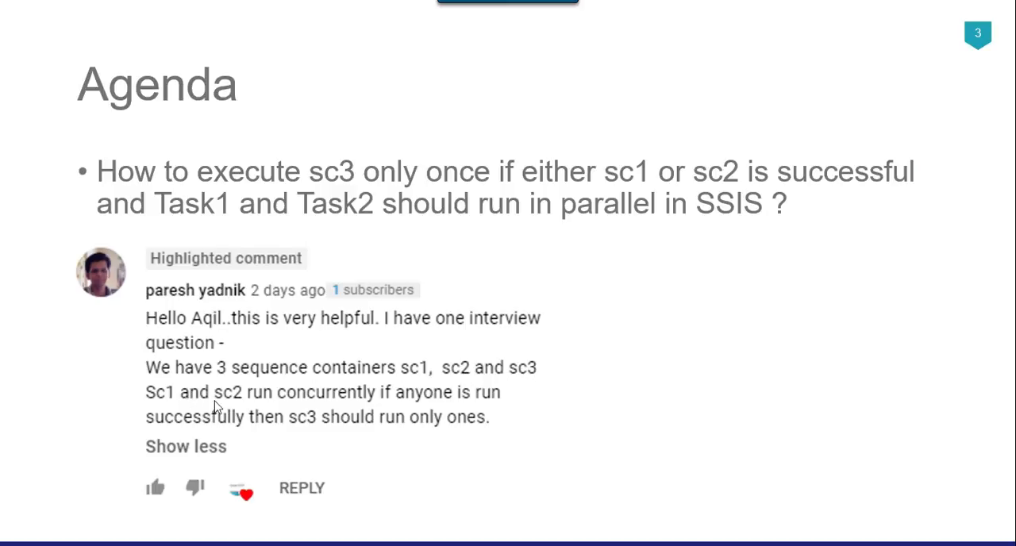
{"action": "mouse_move", "coordinate": [622, 401]}
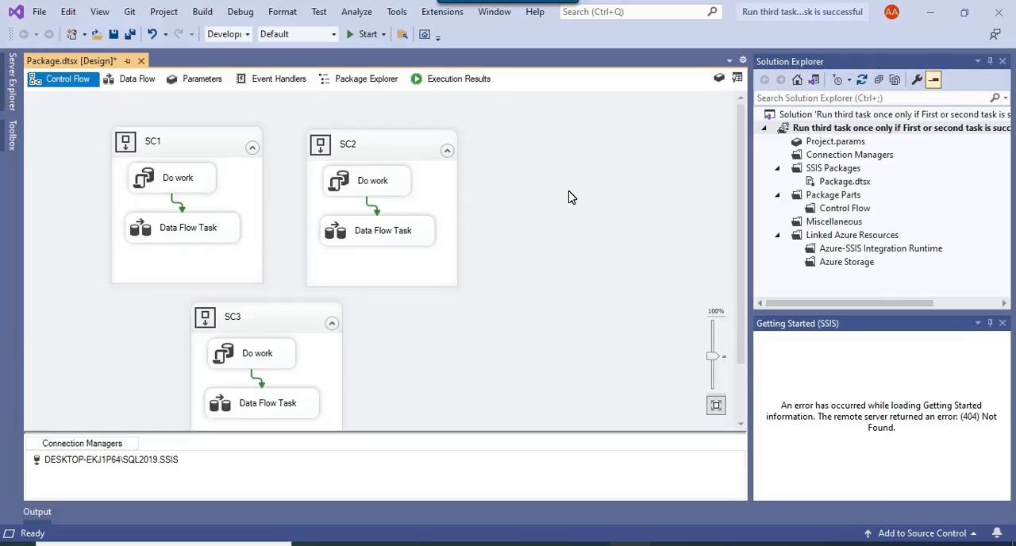
Select the Do work and Data Flow tasks in SC1 and SC2, then clear the selection.
{"action": "left_click", "coordinate": [205, 141]}
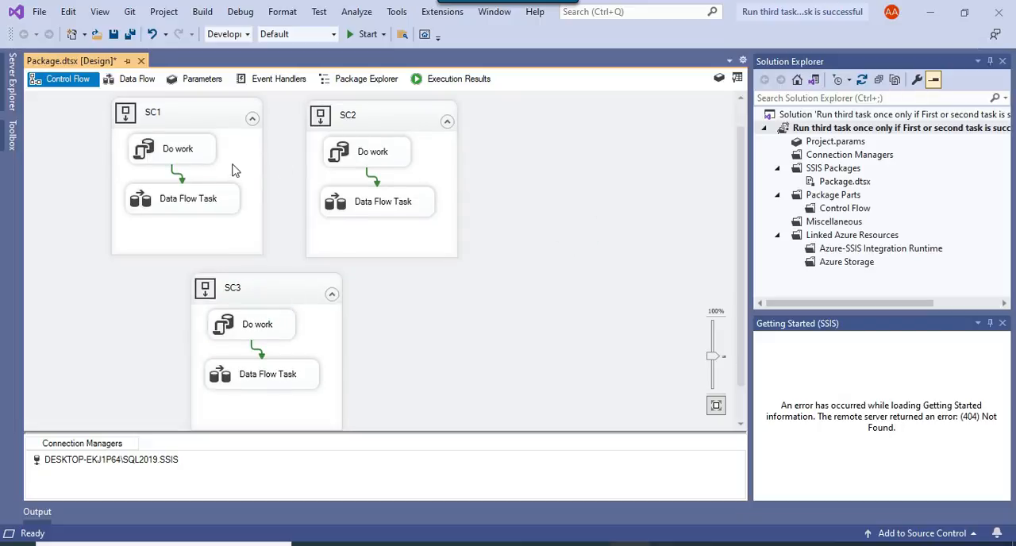
{"action": "mouse_move", "coordinate": [182, 175]}
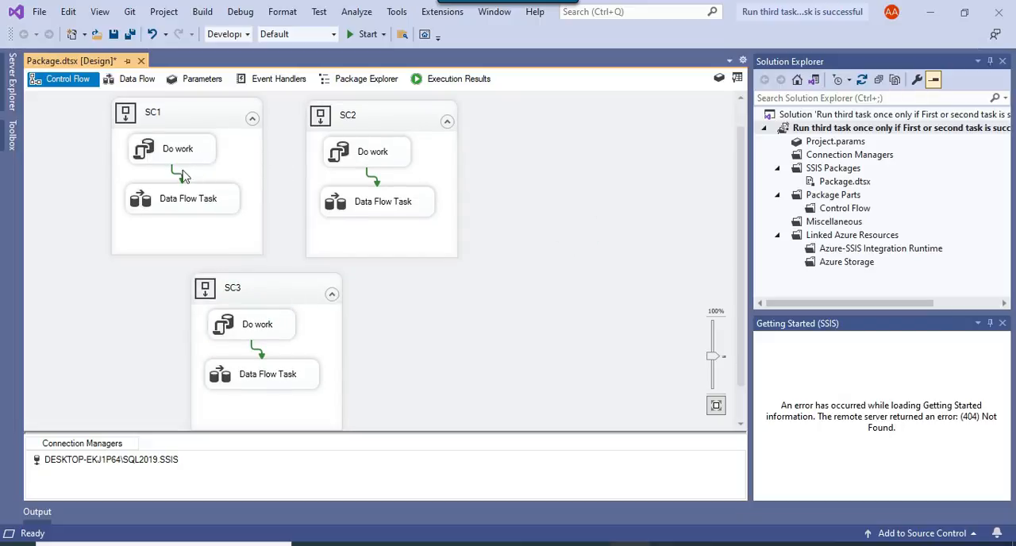
{"action": "left_click", "coordinate": [172, 148]}
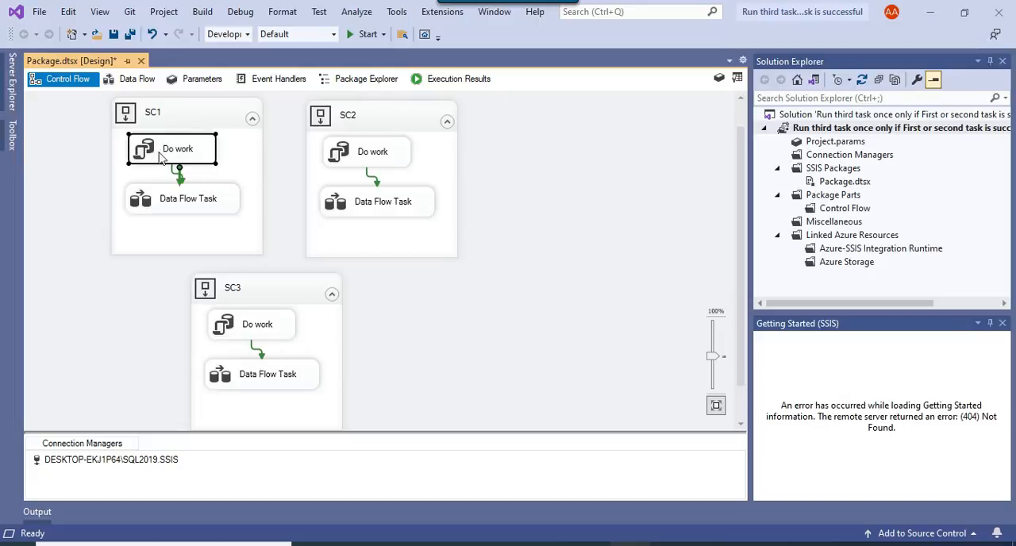
{"action": "mouse_move", "coordinate": [167, 159]}
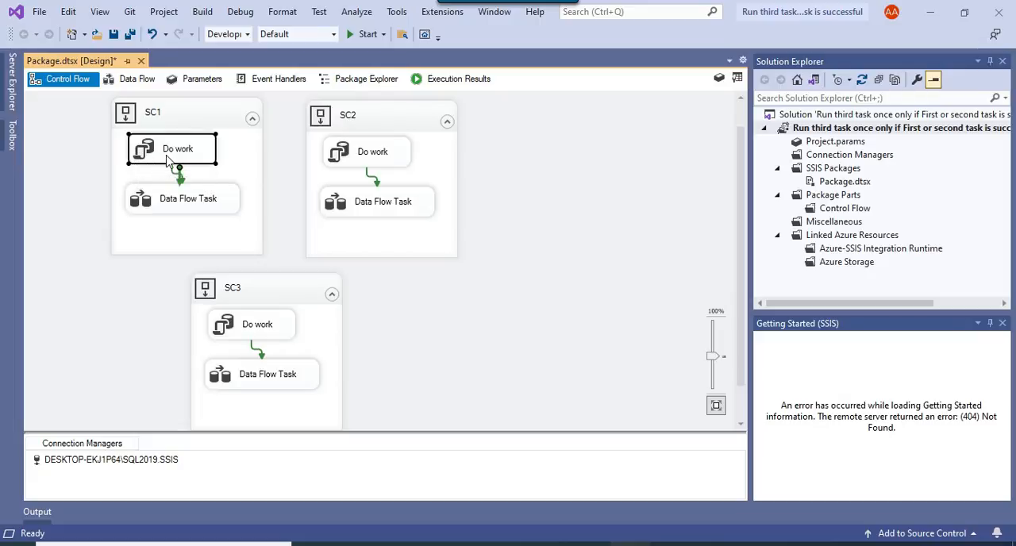
{"action": "left_click", "coordinate": [188, 199]}
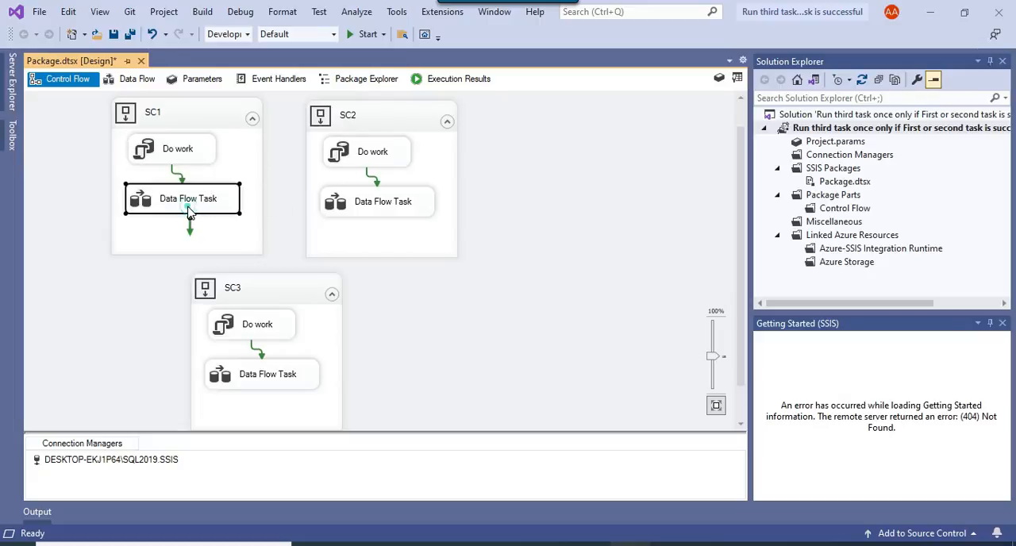
{"action": "left_click", "coordinate": [383, 201]}
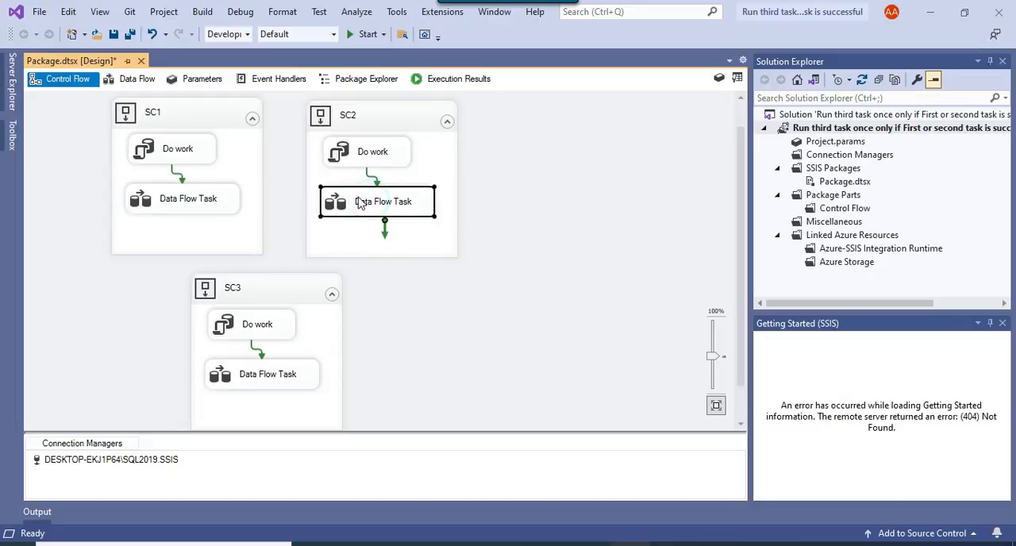
{"action": "left_click", "coordinate": [595, 178]}
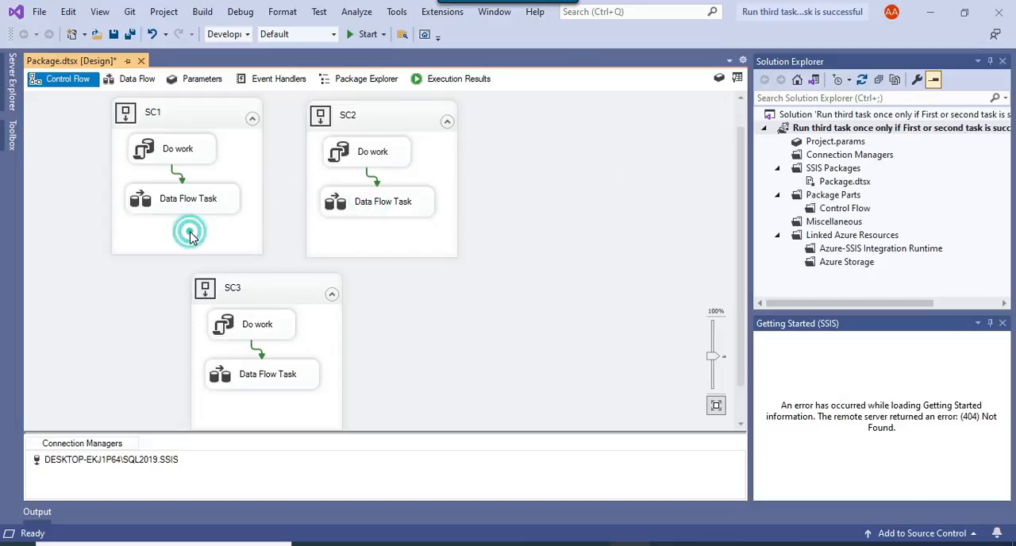
{"action": "left_click", "coordinate": [189, 230]}
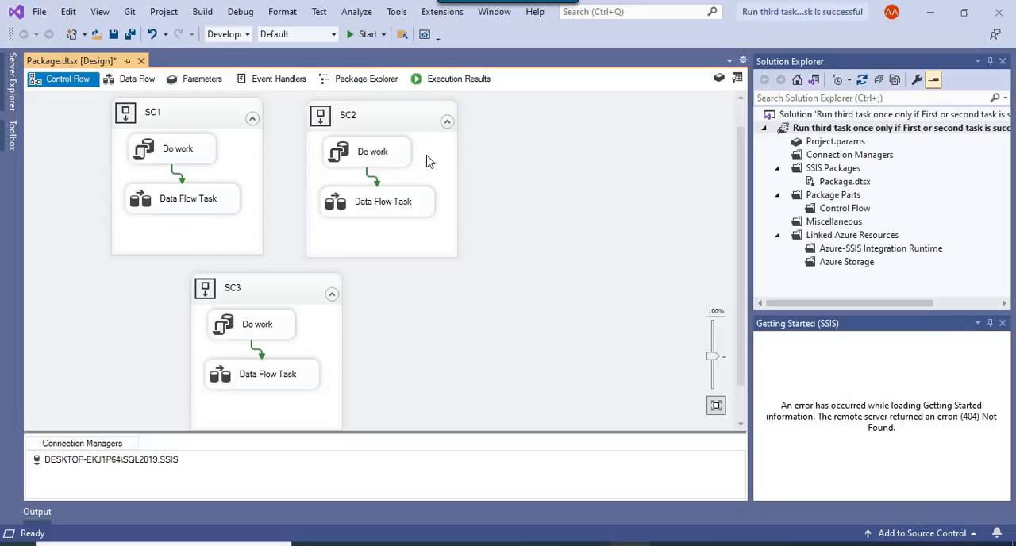
{"action": "mouse_move", "coordinate": [591, 167]}
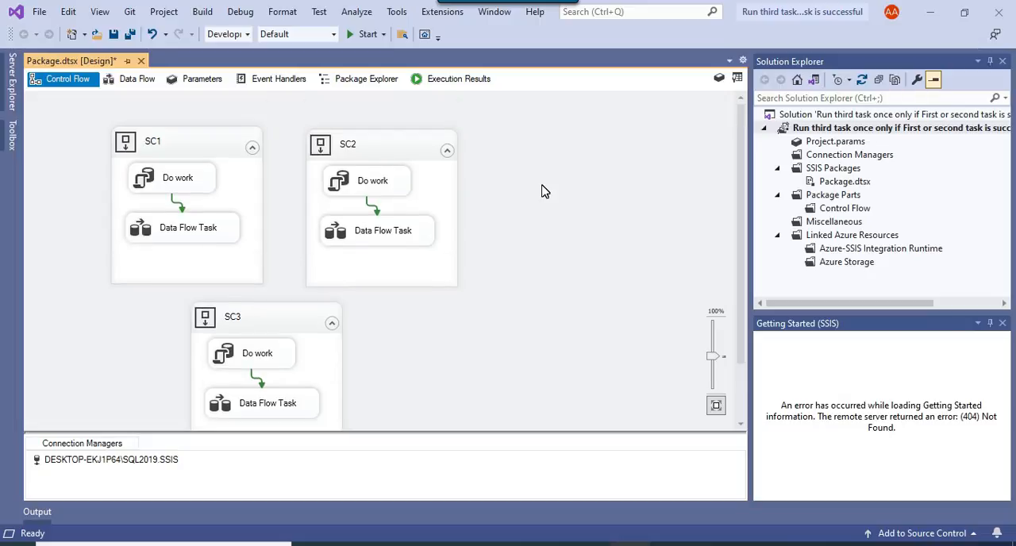
{"action": "mouse_move", "coordinate": [203, 231]}
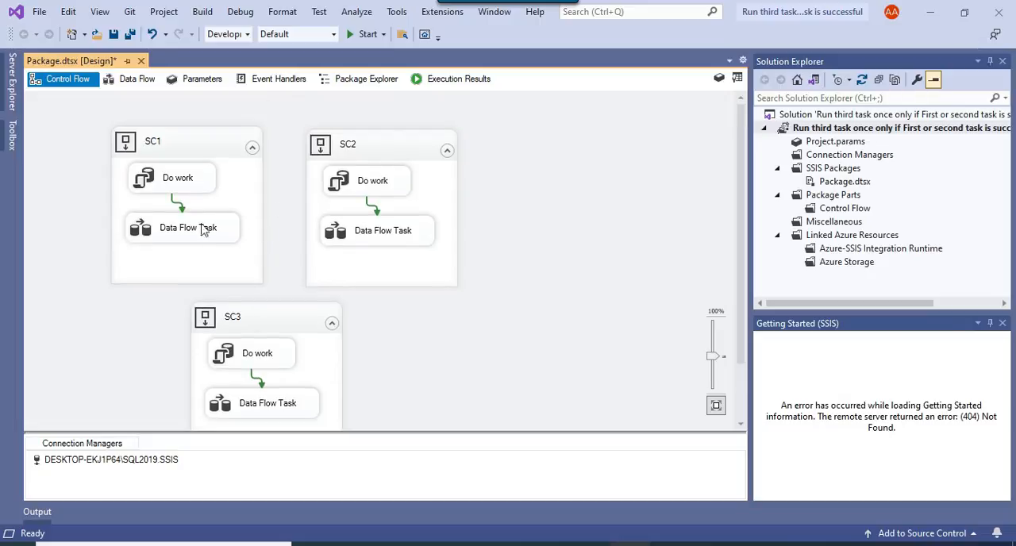
{"action": "mouse_move", "coordinate": [347, 58]}
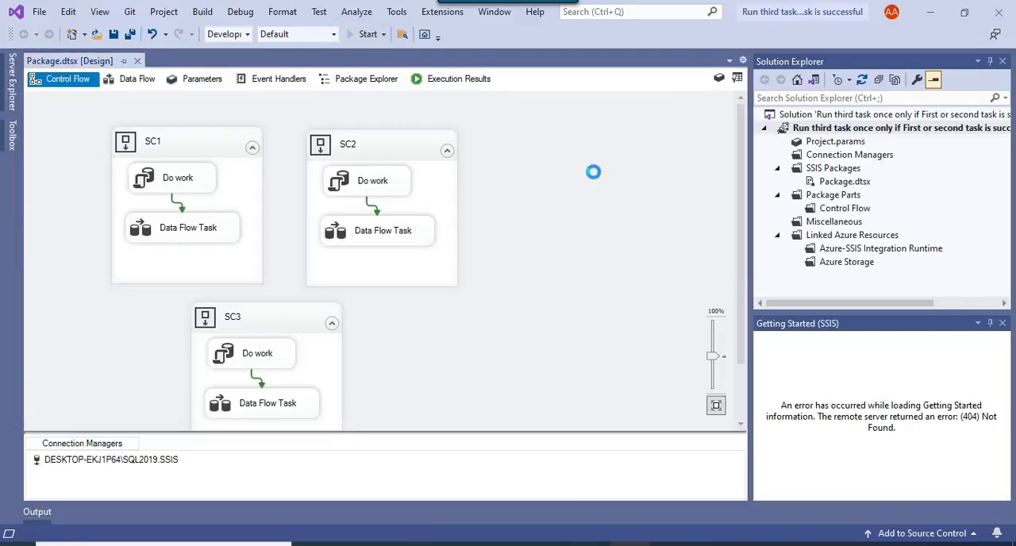
Let the debug run finish with all containers green, then stop debugging.
{"action": "left_click", "coordinate": [366, 34]}
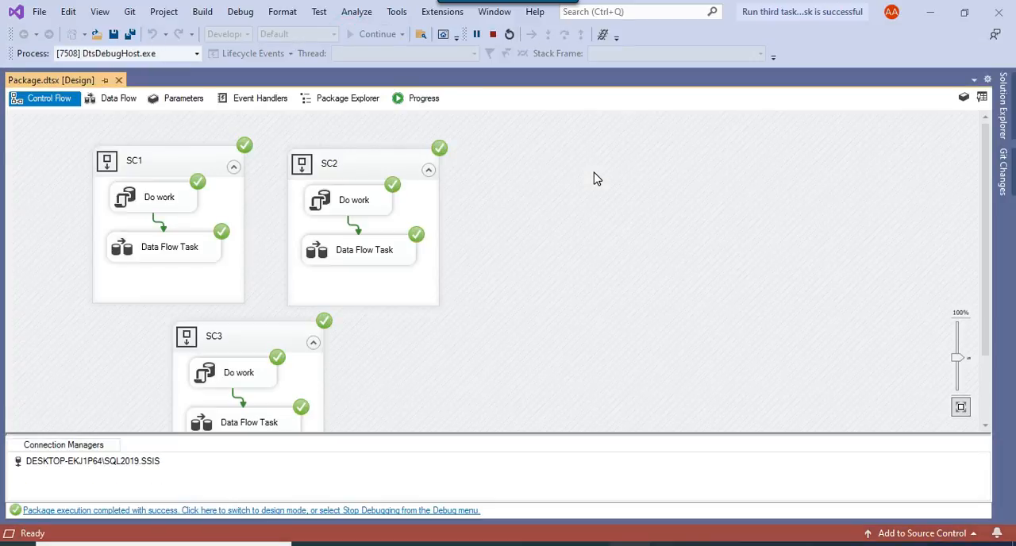
{"action": "mouse_move", "coordinate": [570, 192]}
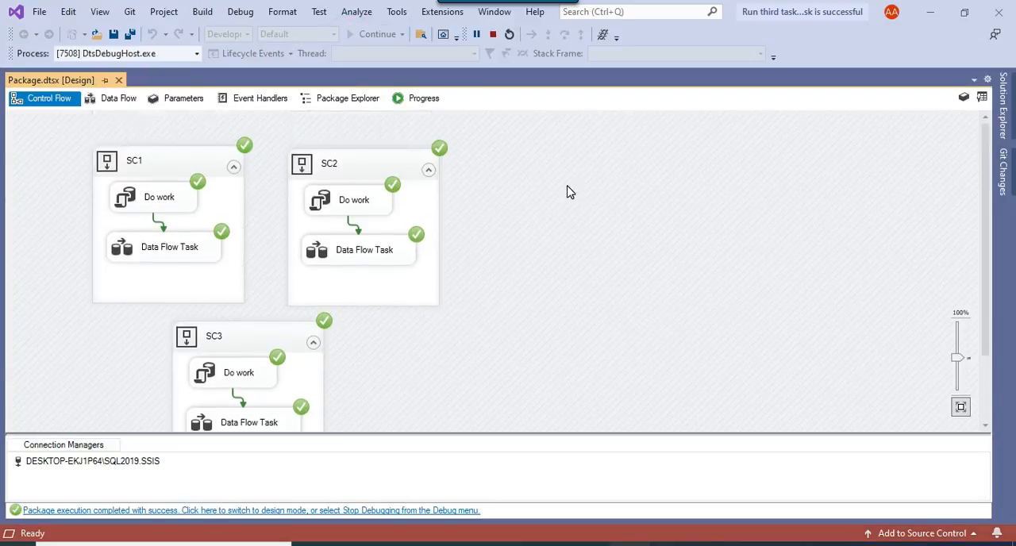
{"action": "left_click", "coordinate": [492, 34]}
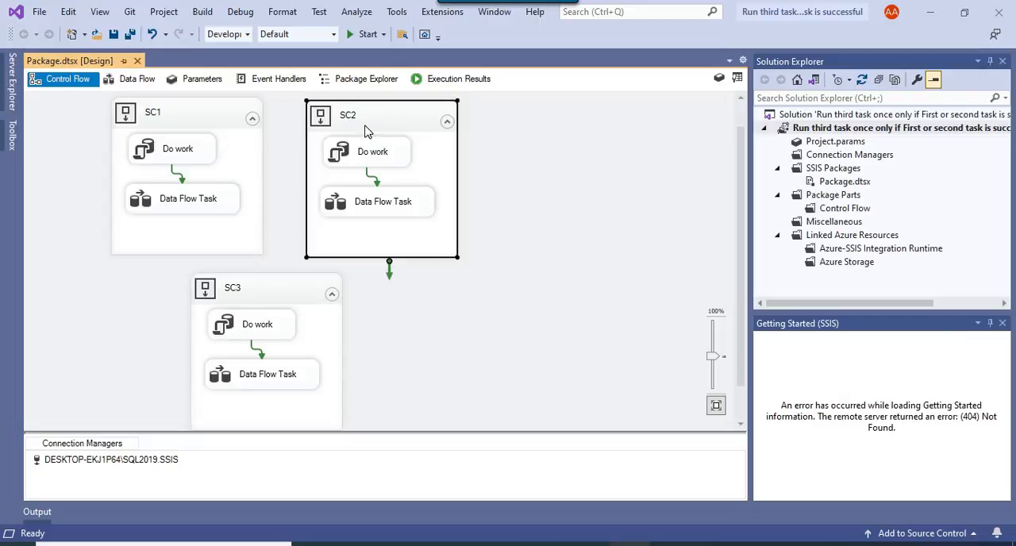
{"action": "mouse_move", "coordinate": [278, 124]}
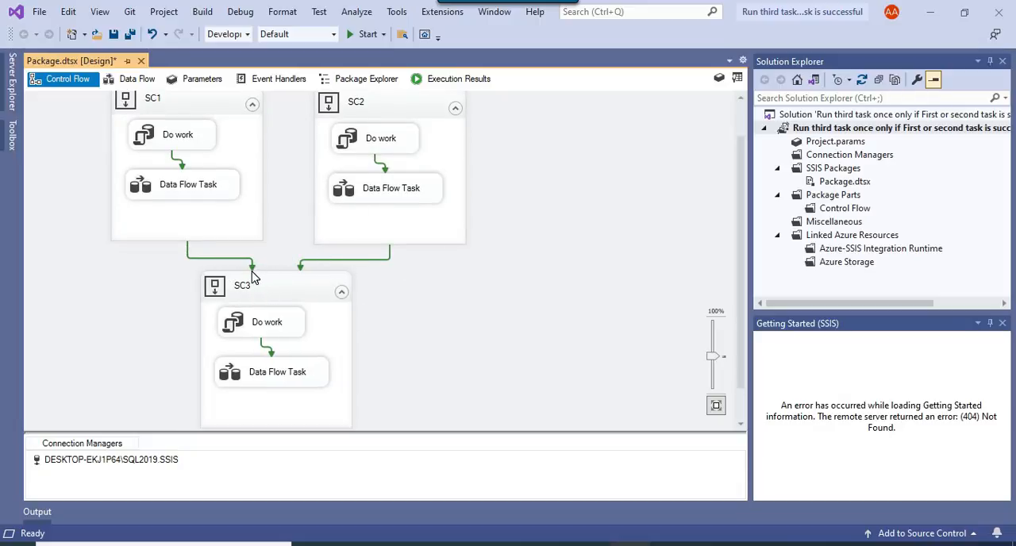
Set the SC1-to-SC3 precedence constraint to 'Logical OR. One constraint must evaluate to True'.
{"action": "right_click", "coordinate": [252, 265]}
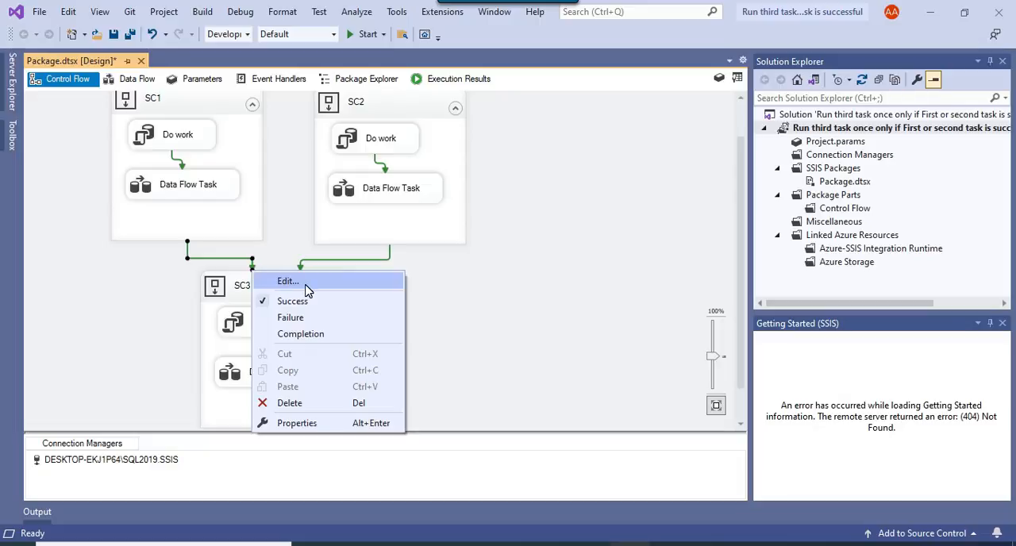
{"action": "left_click", "coordinate": [287, 281]}
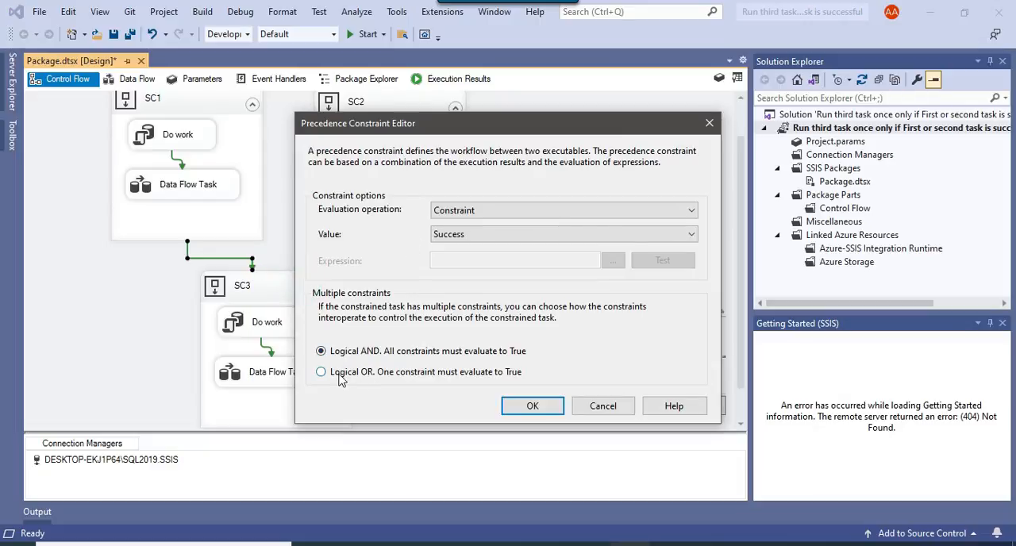
{"action": "mouse_move", "coordinate": [386, 379]}
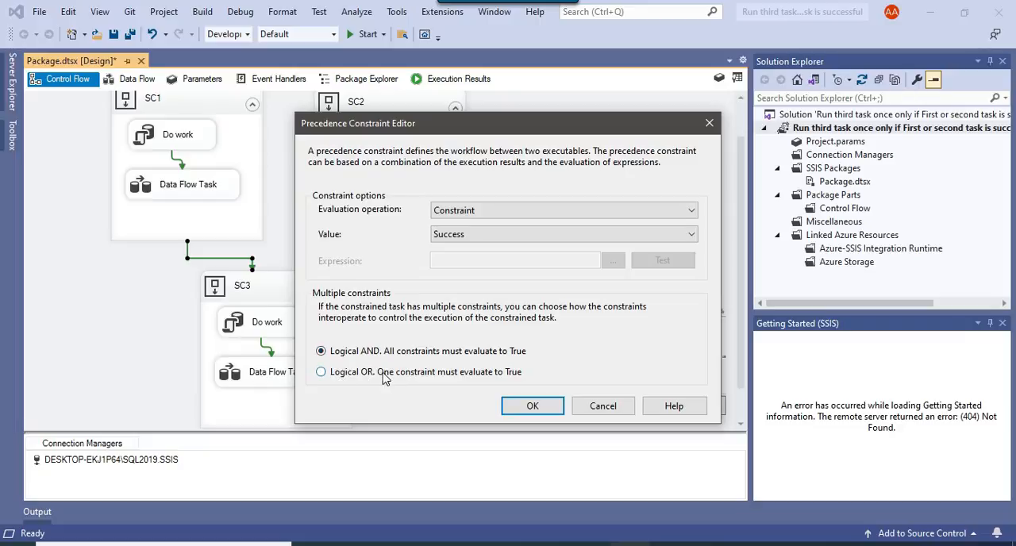
{"action": "left_click", "coordinate": [533, 406]}
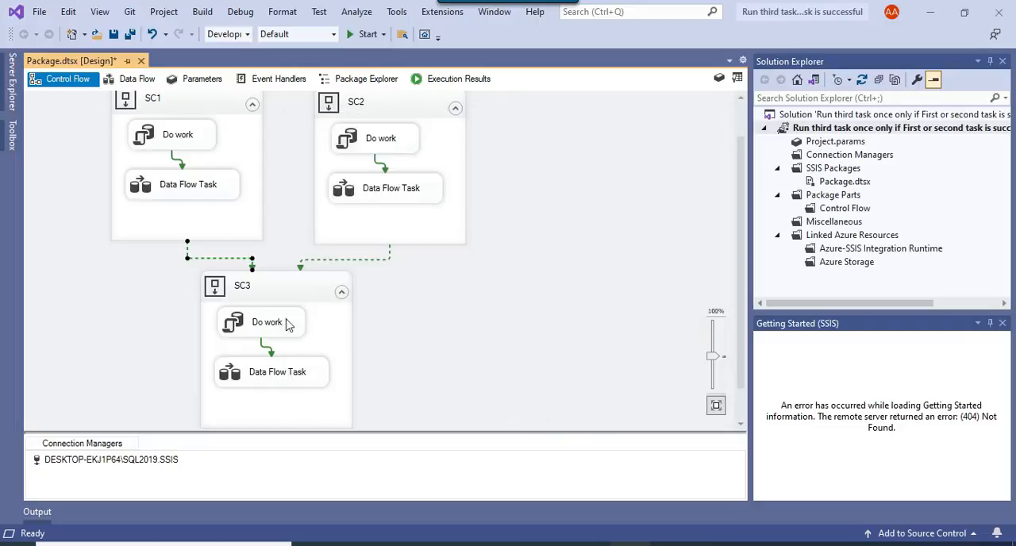
{"action": "mouse_move", "coordinate": [251, 264]}
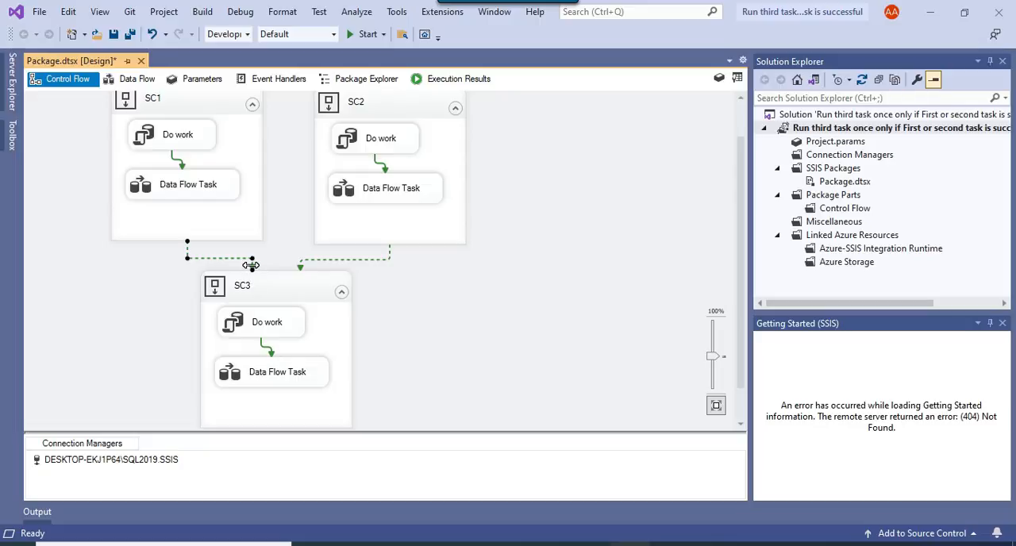
{"action": "mouse_move", "coordinate": [300, 264]}
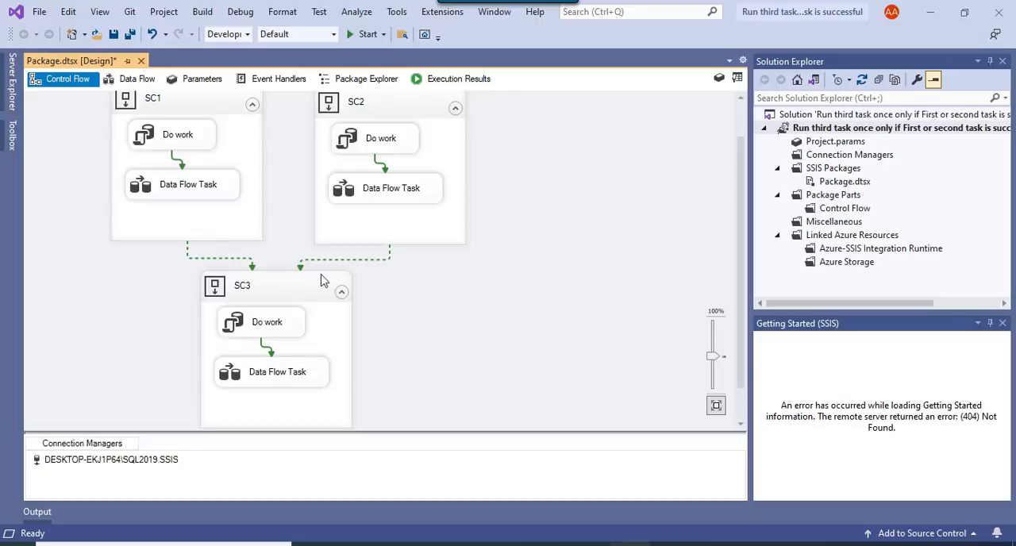
{"action": "mouse_move", "coordinate": [347, 187]}
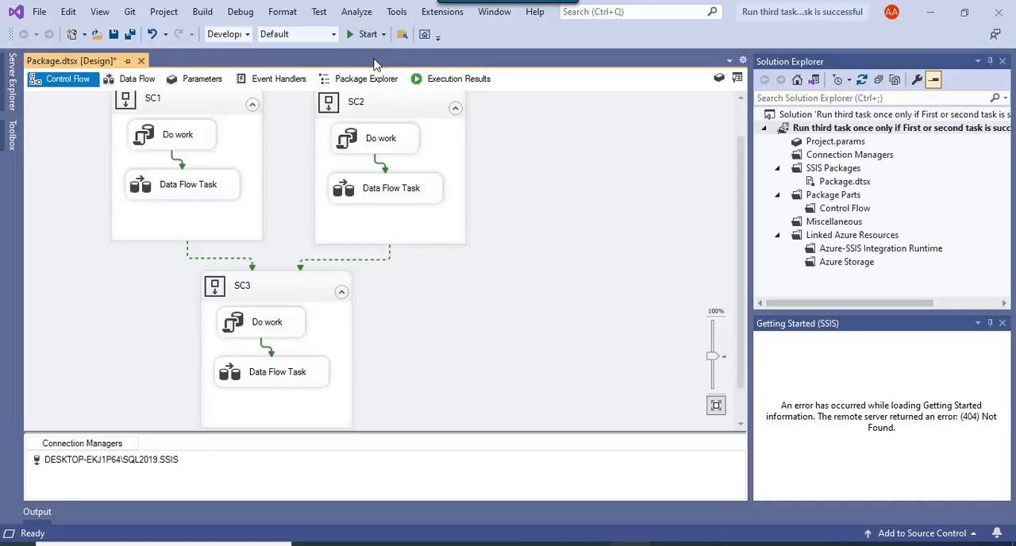
{"action": "mouse_move", "coordinate": [290, 211]}
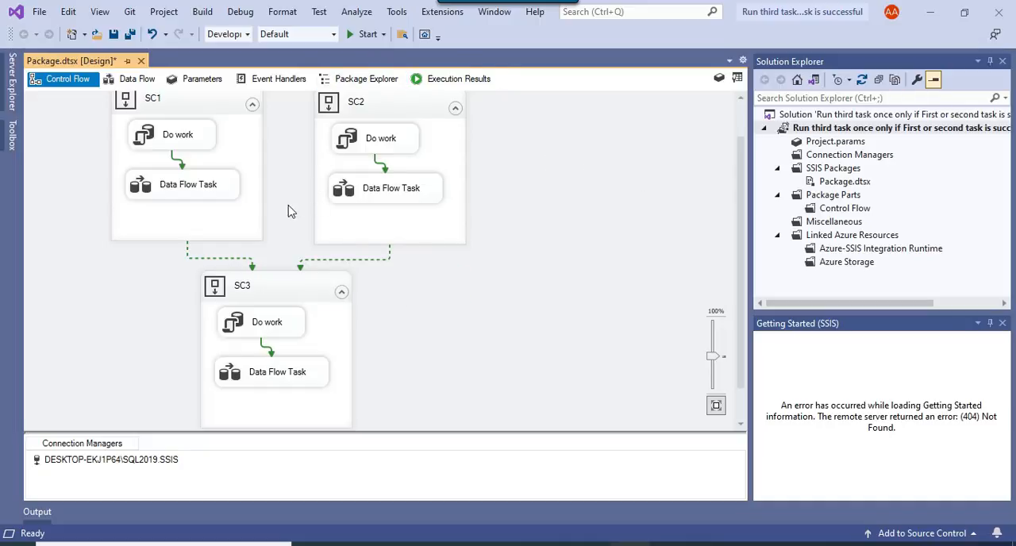
{"action": "mouse_move", "coordinate": [301, 305]}
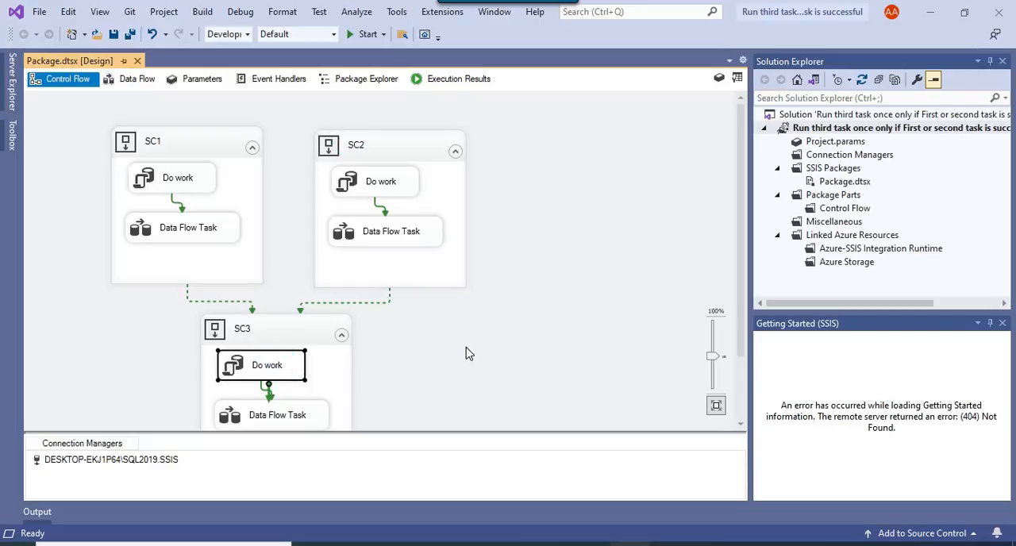
{"action": "double_click", "coordinate": [178, 178]}
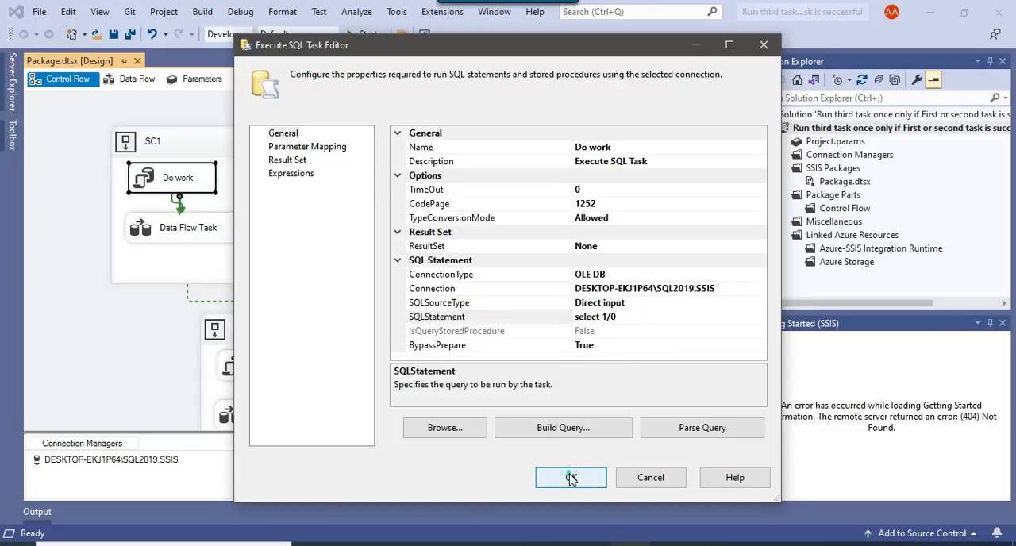
Keep SC1's Do work as select 1/0, run the package, then stop debugging.
{"action": "left_click", "coordinate": [570, 477]}
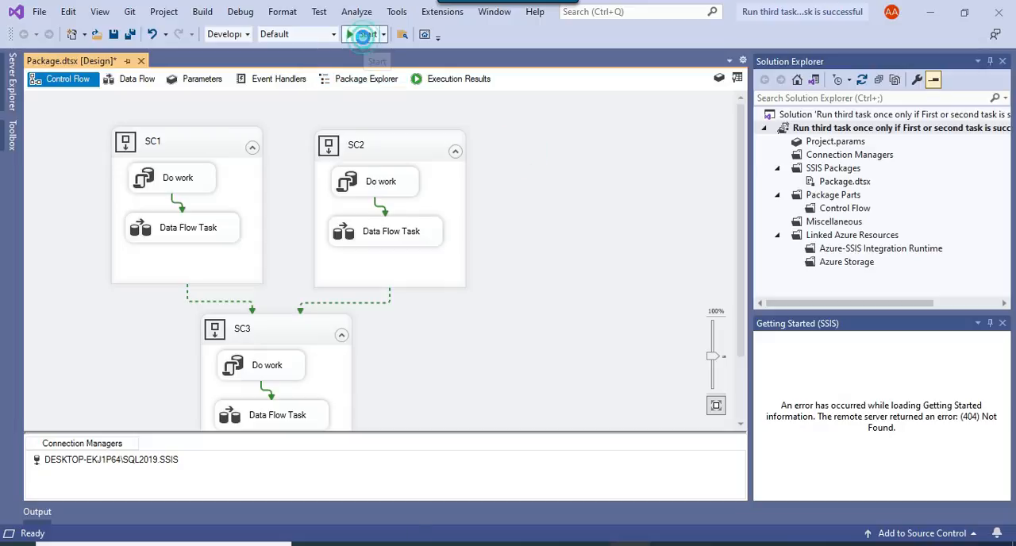
{"action": "left_click", "coordinate": [363, 34]}
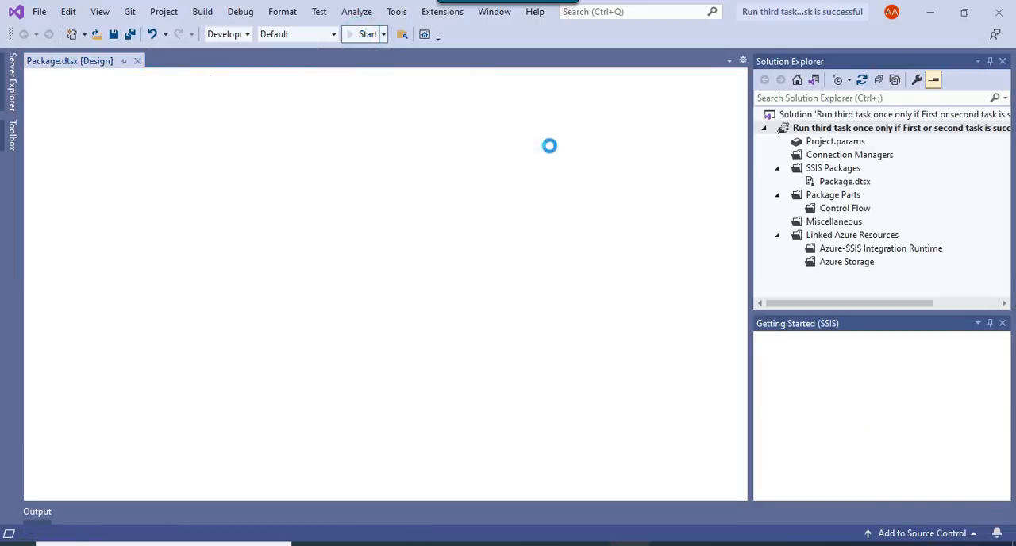
{"action": "left_click", "coordinate": [367, 33]}
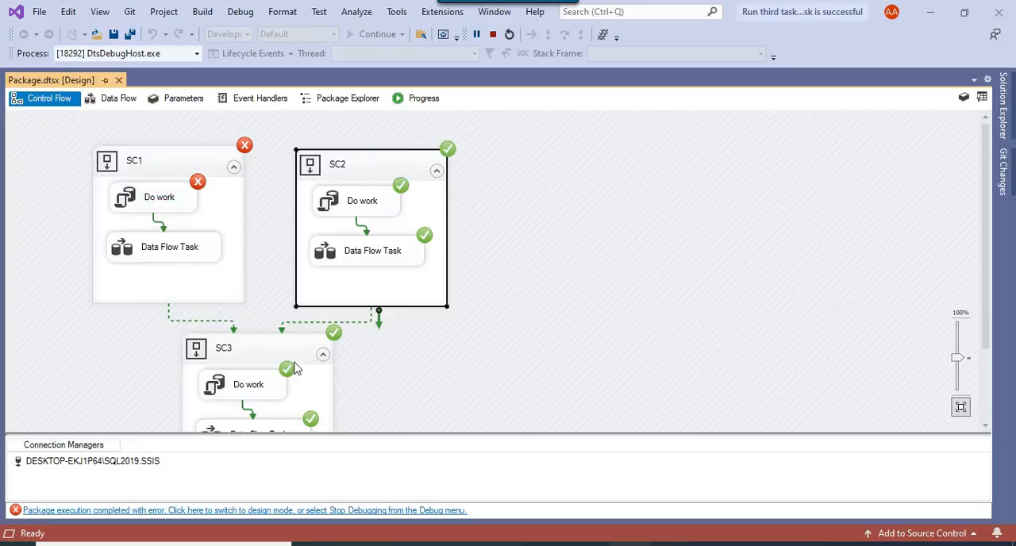
{"action": "left_click", "coordinate": [528, 304]}
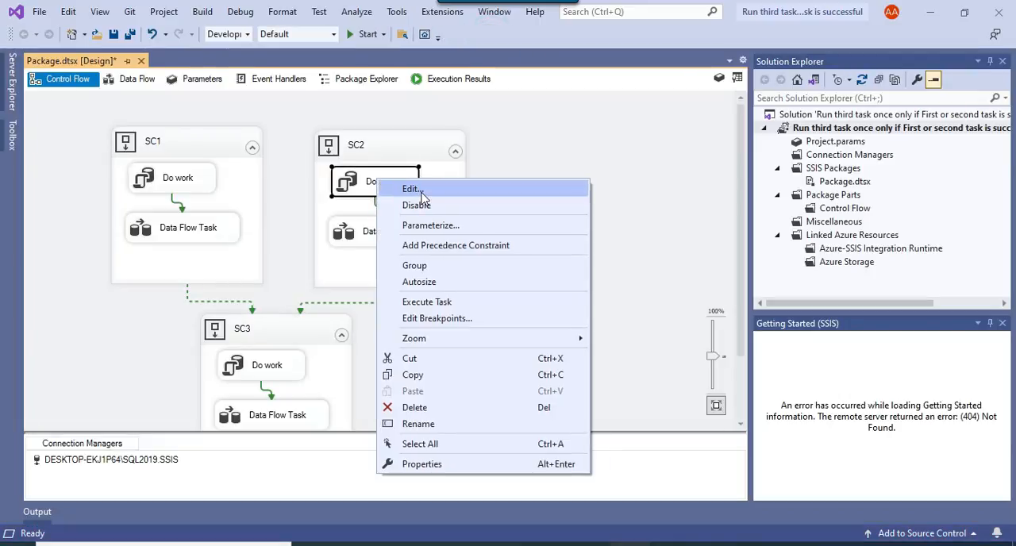
Append /0 to SC2's Do work SQL statement, making it select 1/0.
{"action": "left_click", "coordinate": [412, 189]}
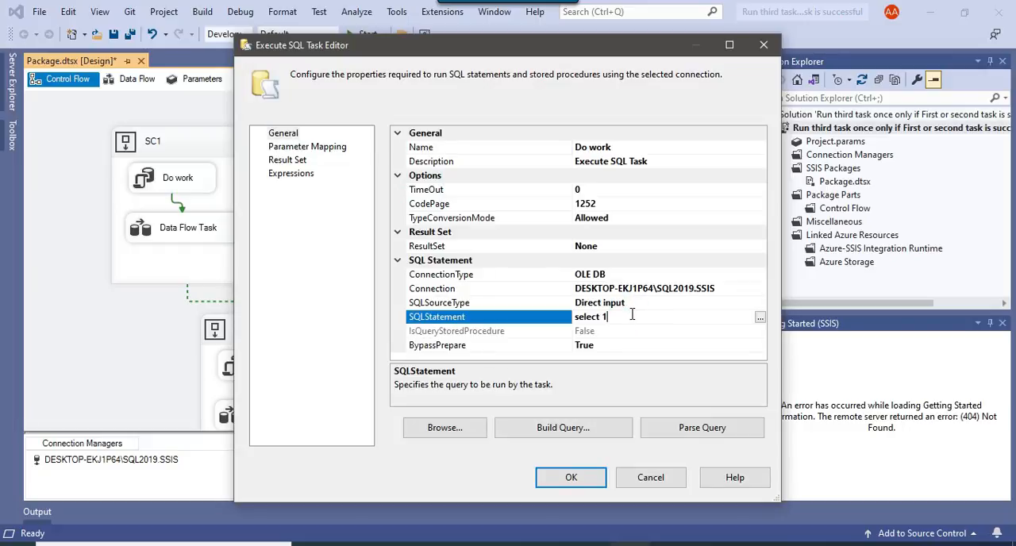
{"action": "type", "text": "/0"}
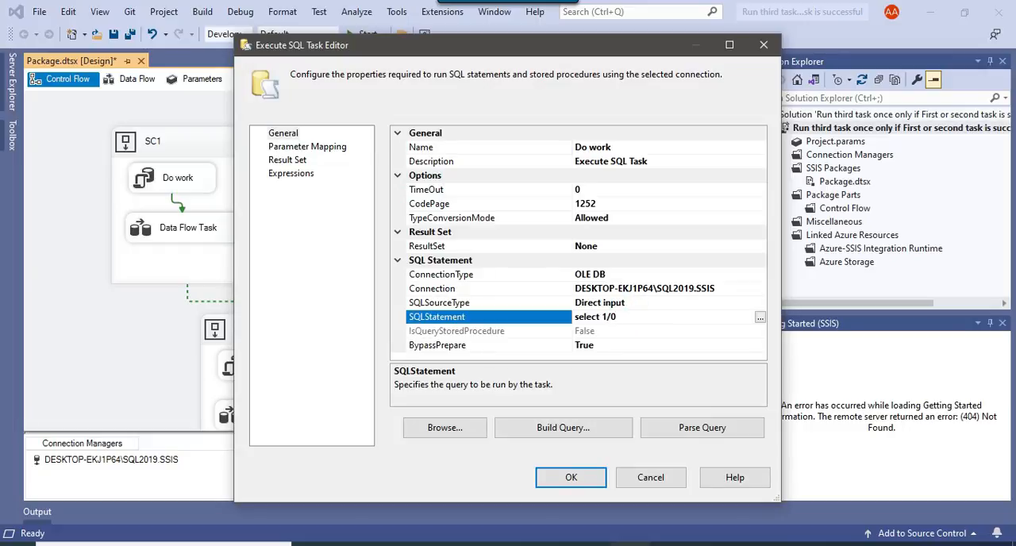
{"action": "left_click", "coordinate": [571, 477]}
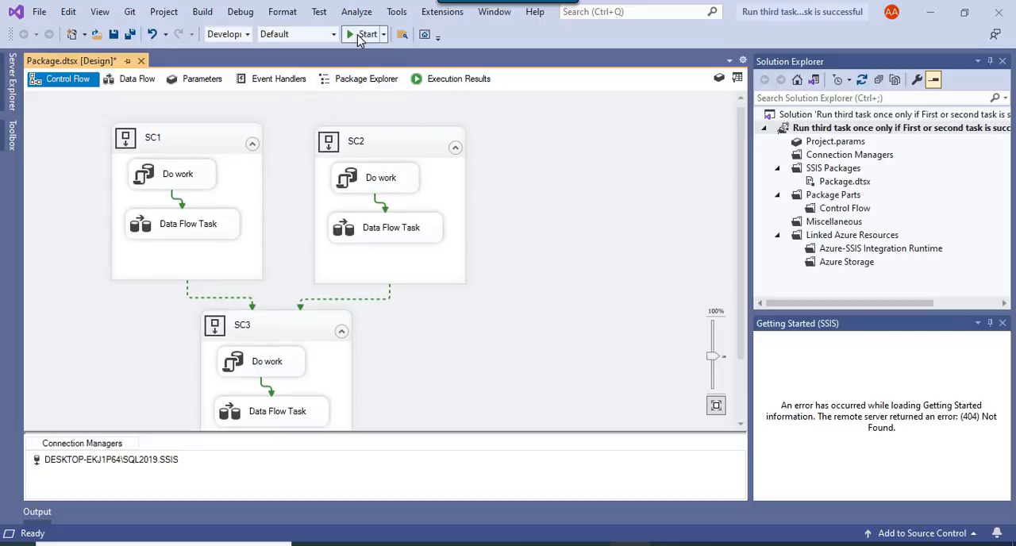
Run the package again with both SC1 and SC2 failing.
{"action": "left_click", "coordinate": [362, 34]}
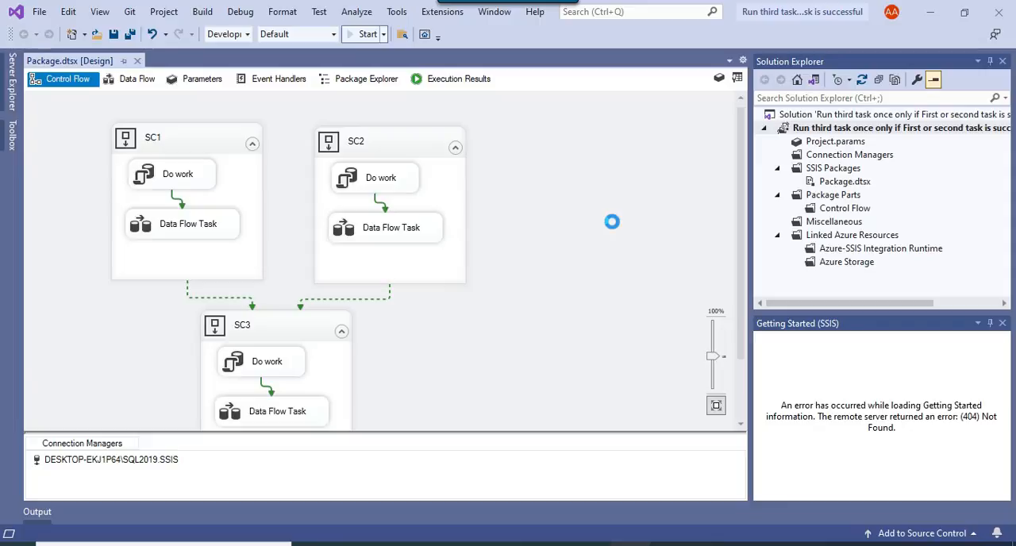
{"action": "left_click", "coordinate": [367, 34]}
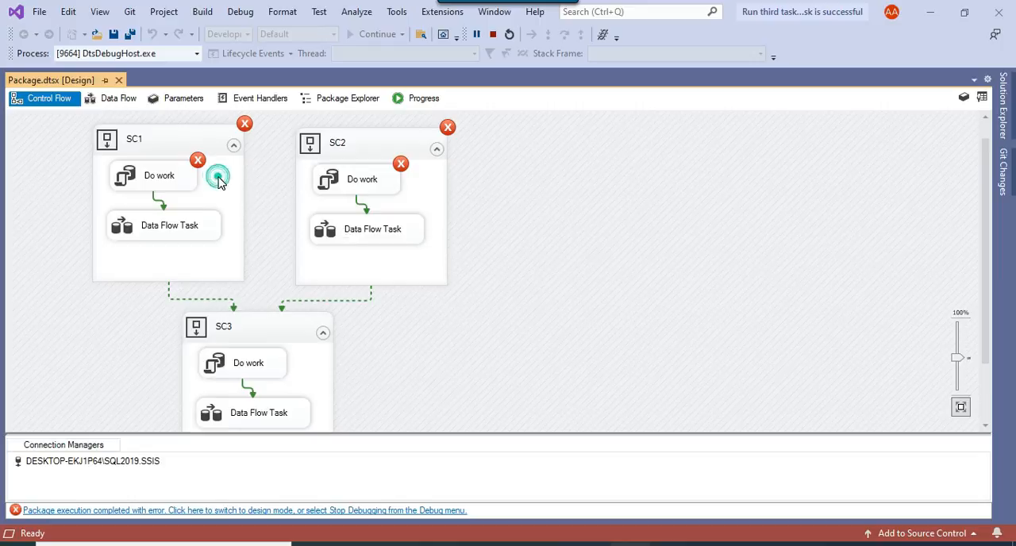
{"action": "left_click", "coordinate": [361, 143]}
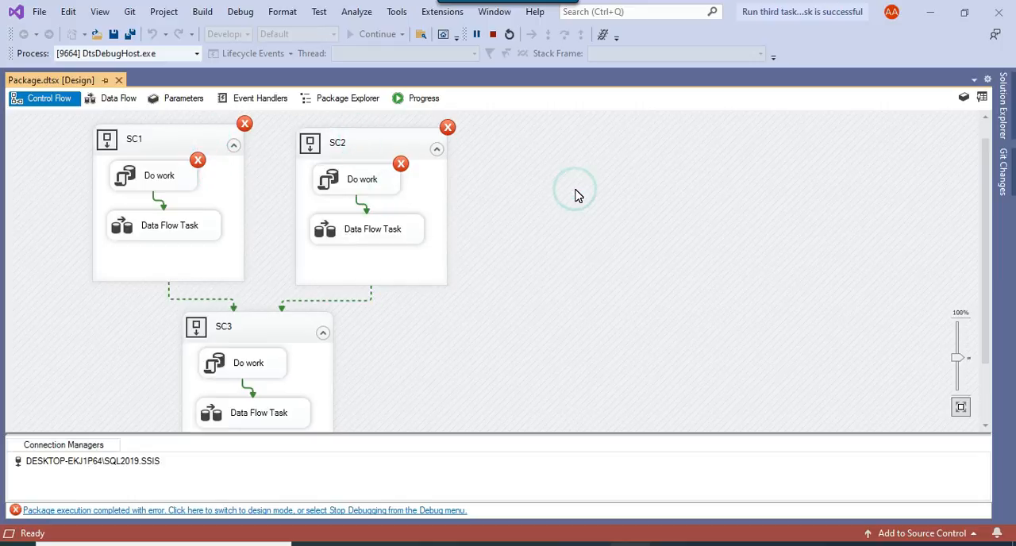
{"action": "mouse_move", "coordinate": [469, 290]}
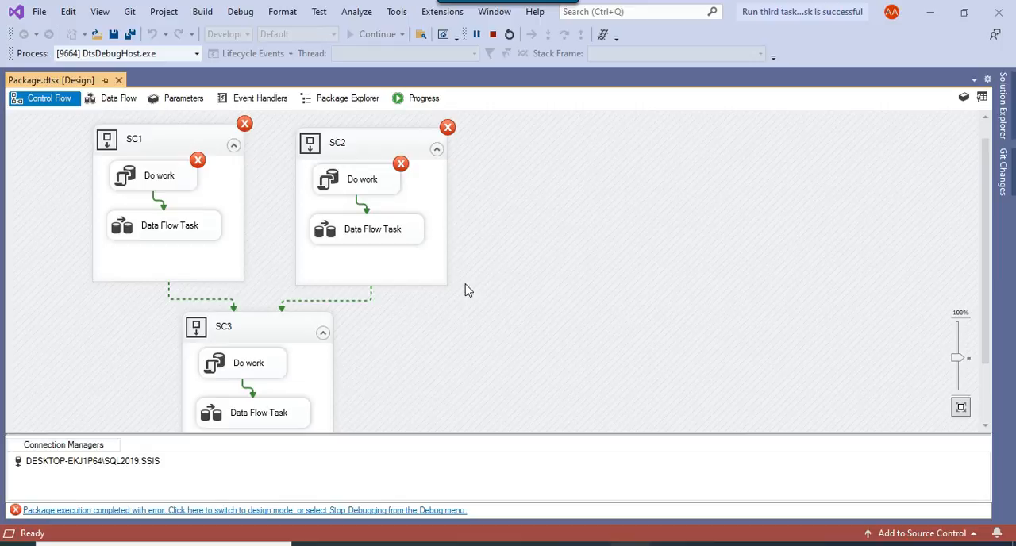